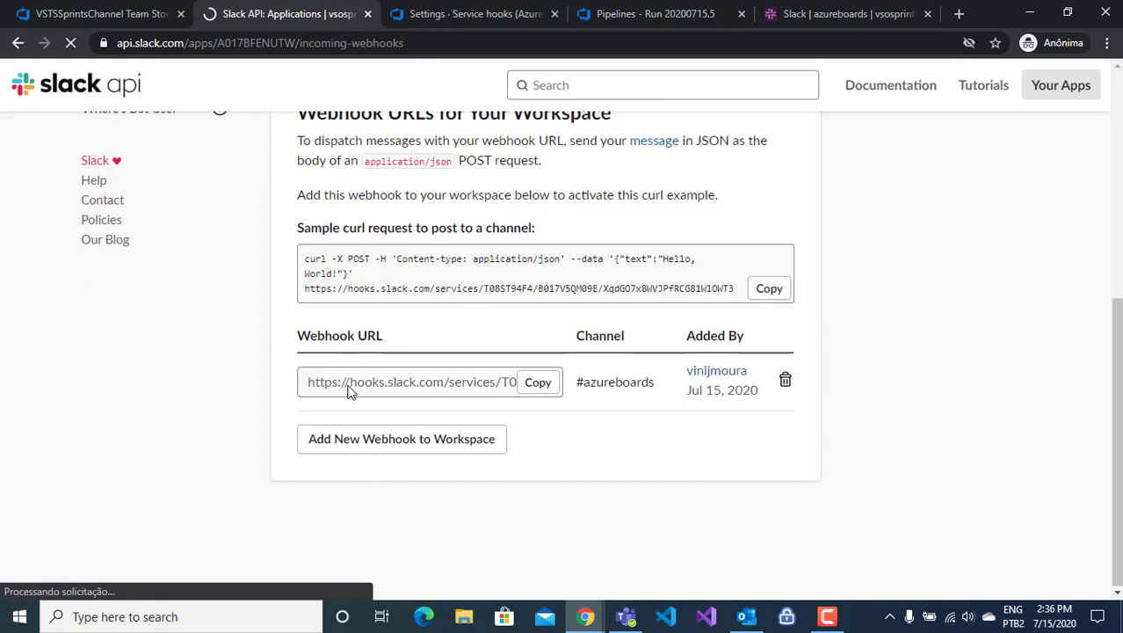
Step: Switch from the Slack API webhooks page back to the Azure DevOps Service hooks tab
left_click(475, 15)
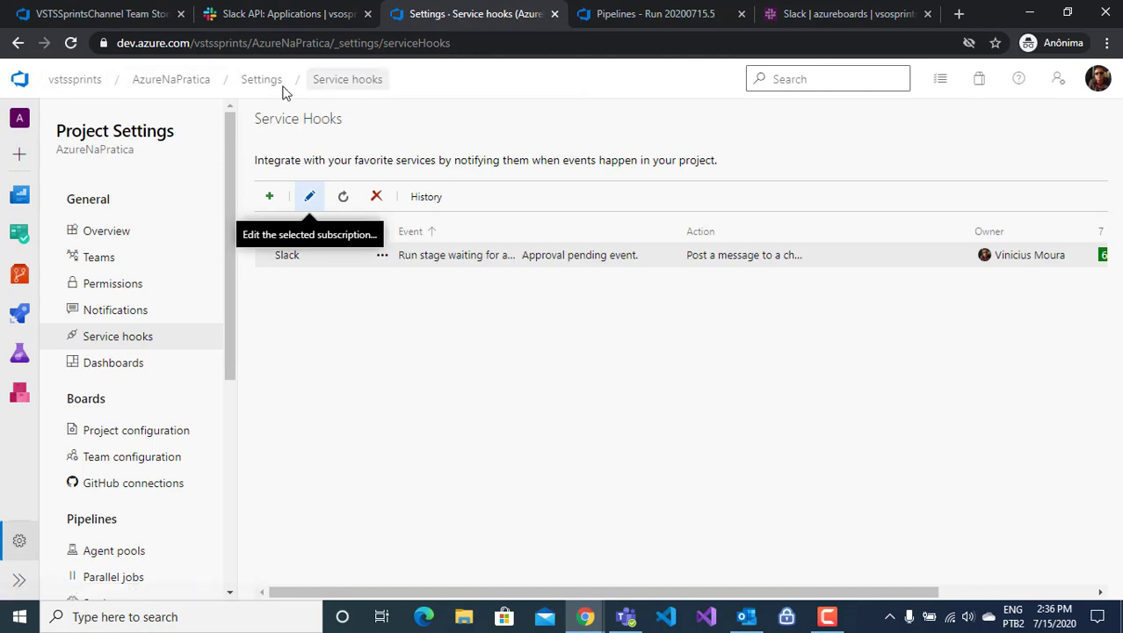
mouse_move(158, 343)
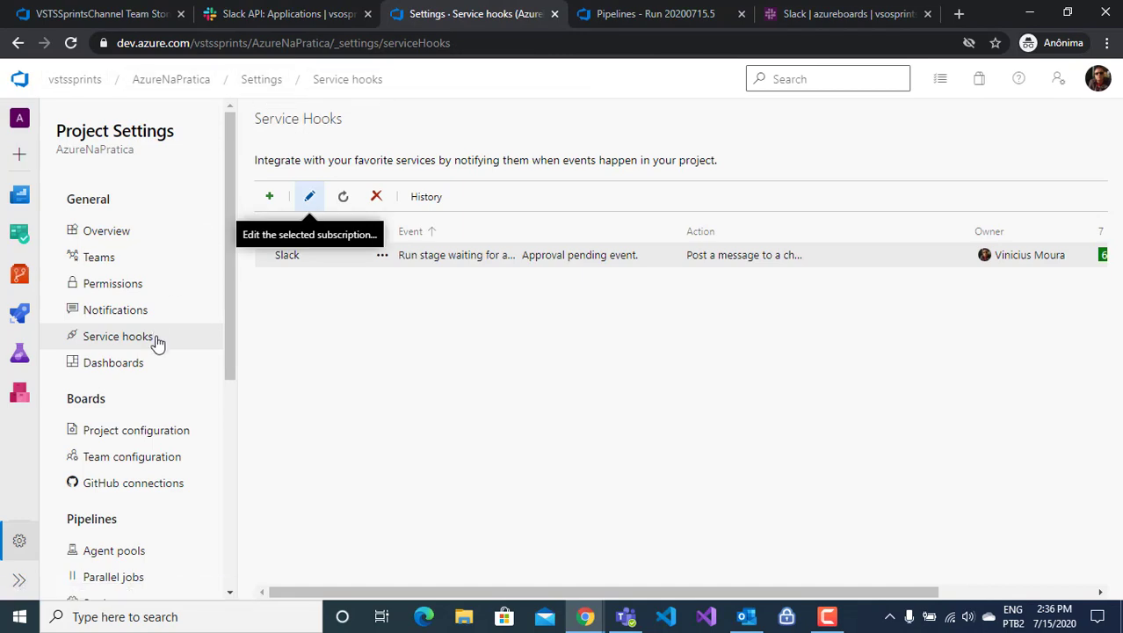
mouse_move(548, 256)
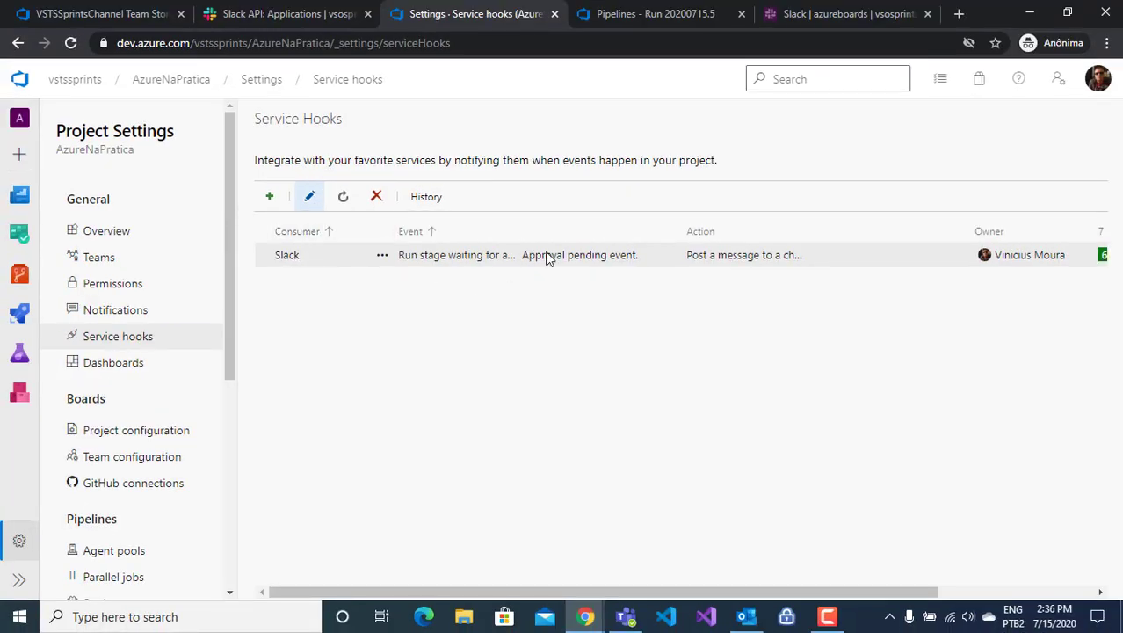
Step: Go to Pipelines and show run 20200715.5 with Desenvolvimento failed and Produção skipped
left_click(309, 197)
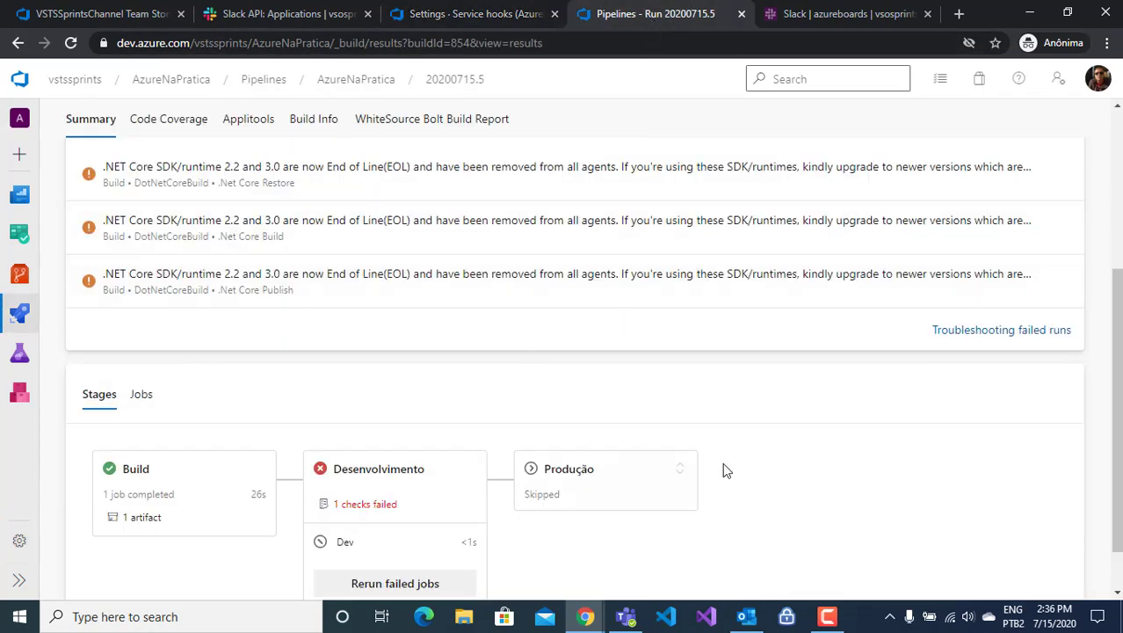
Step: Show the jobs of run 20200715.6, selecting the pending PRD production job
left_click(394, 583)
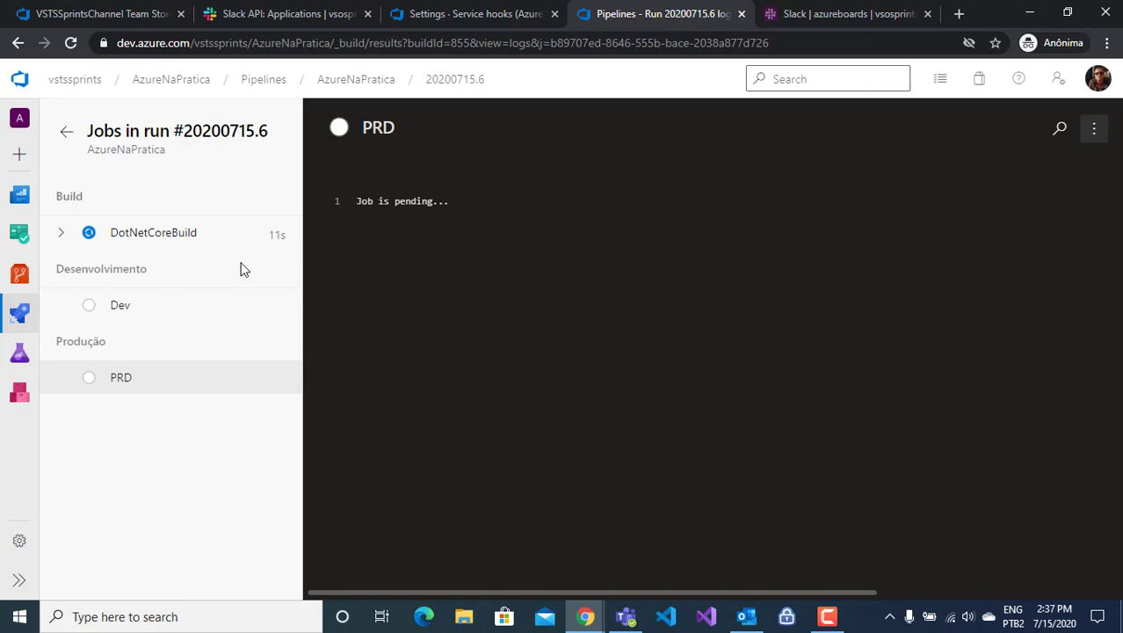
left_click(843, 14)
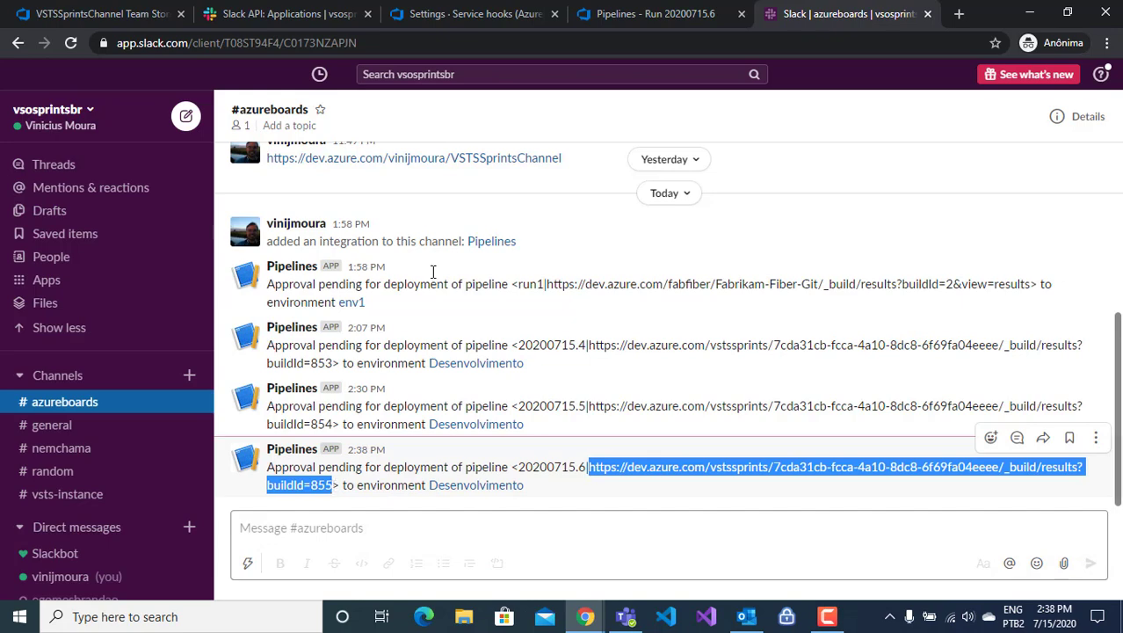